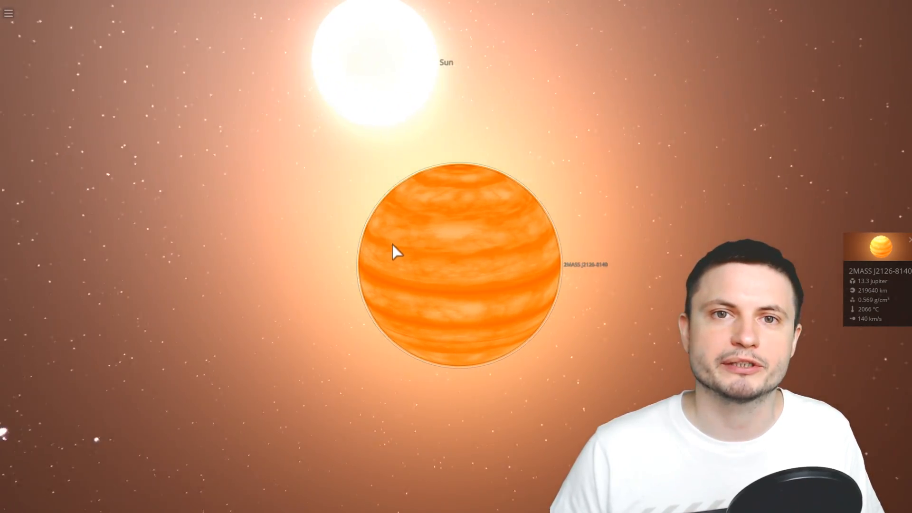
- Zoom the camera to frame Io with 2MASS J2126-8140 glowing behind it
scroll("down", 3)
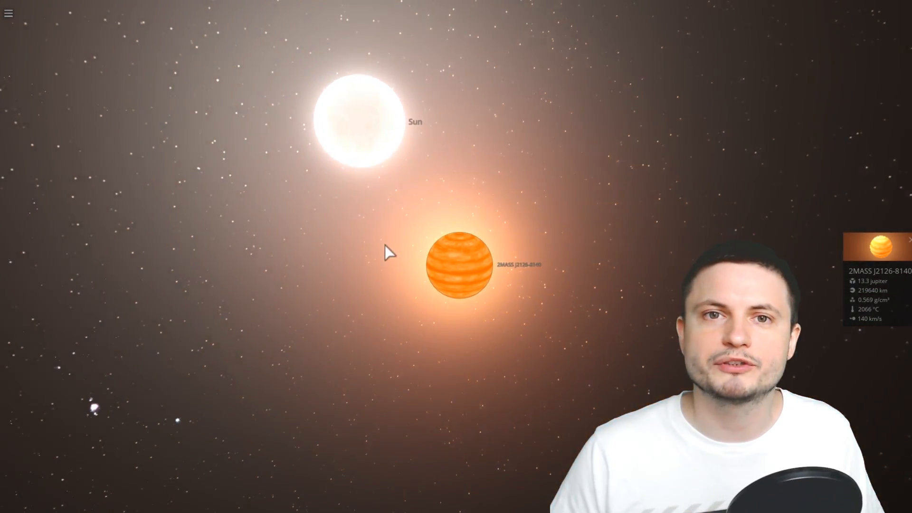
scroll("down", 3)
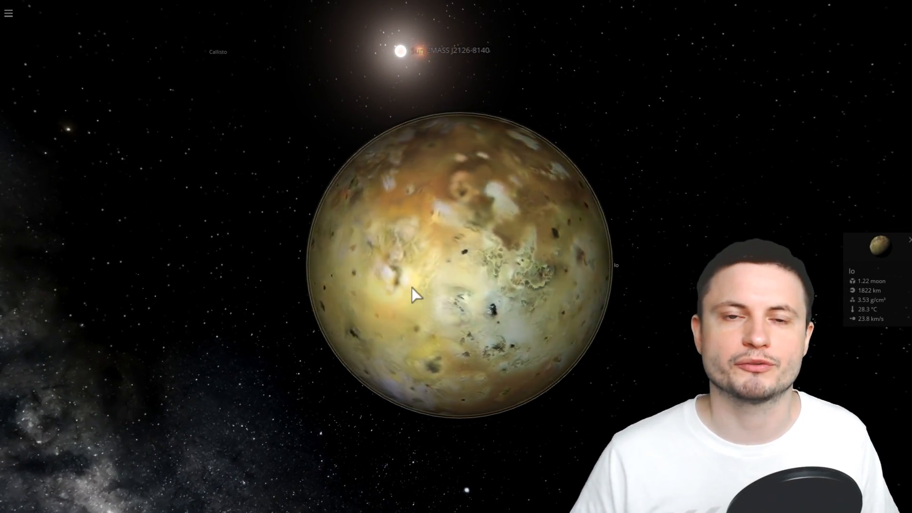
scroll("up", 3)
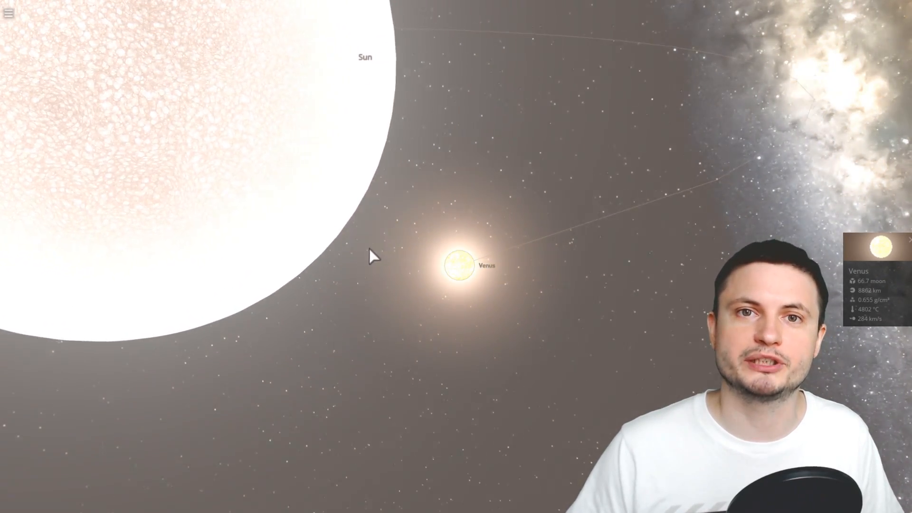
- Zoom out to frame Venus travelling beside the enormous glowing Sun
scroll("down", 3)
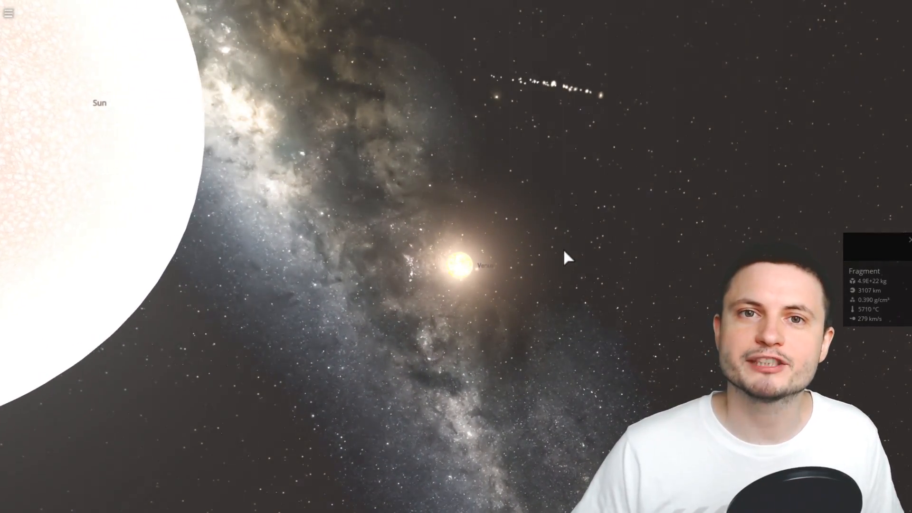
- Select one of the fragments trailing from the disintegrating Venus to view its properties
left_click(459, 268)
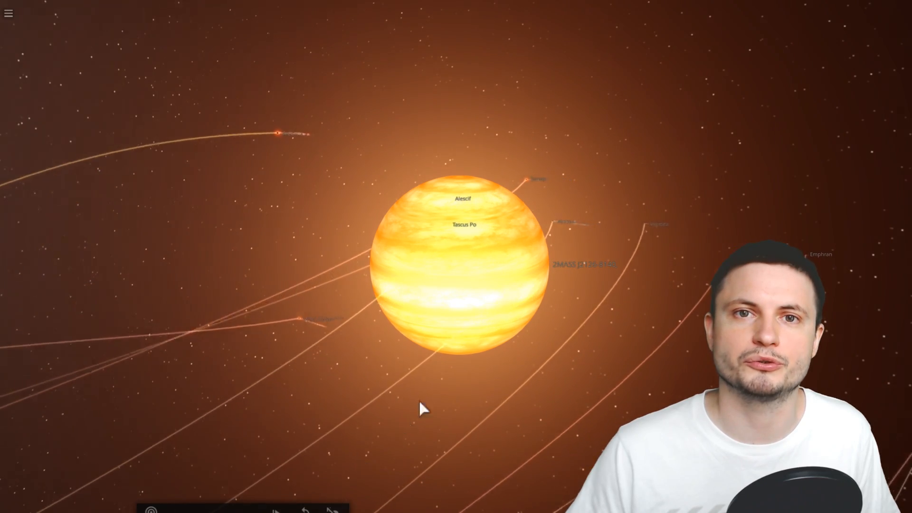
- Zoom out from 2MASS J2126-8140 to reveal moons like Acinus, Alave and Veritasc on their trails
scroll("down", 3)
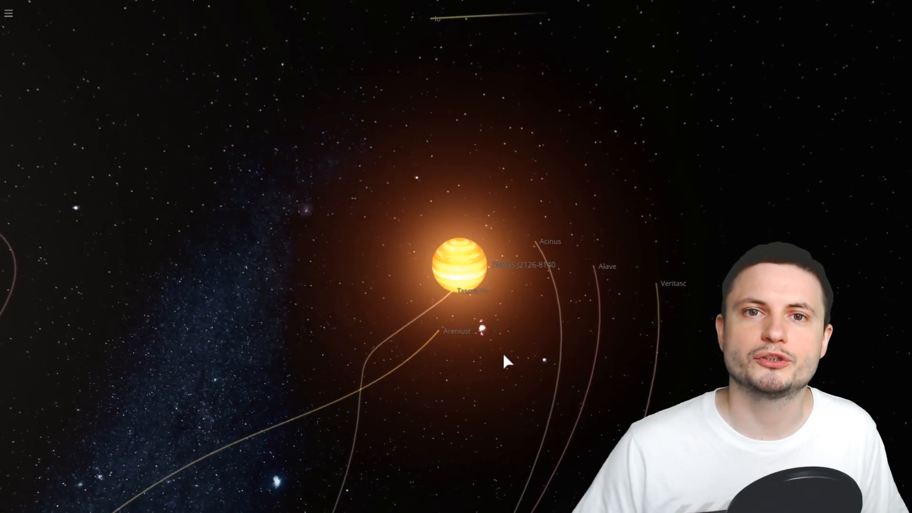